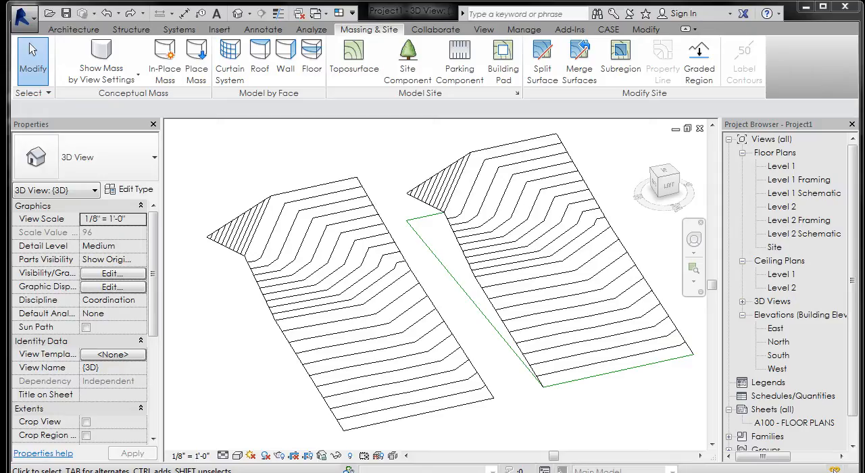
mouse_move(561, 302)
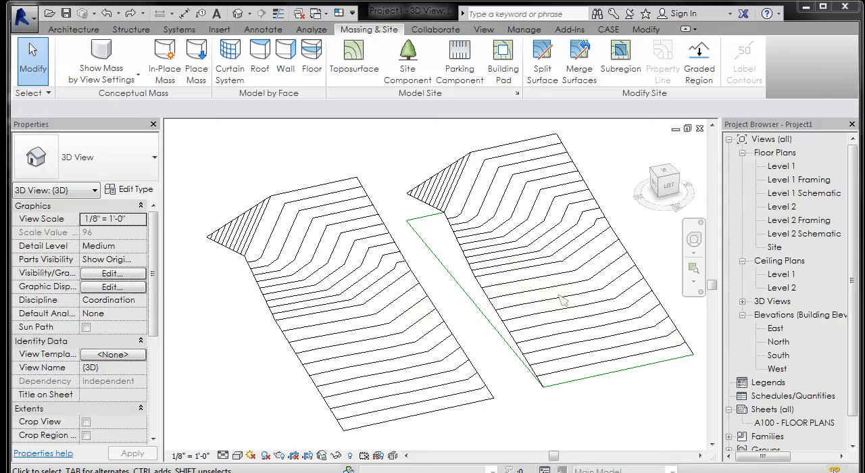
mouse_move(578, 286)
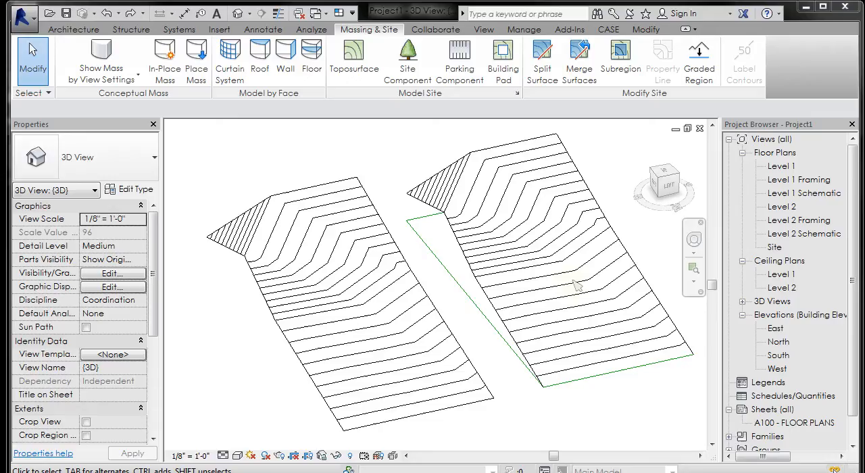
mouse_move(534, 182)
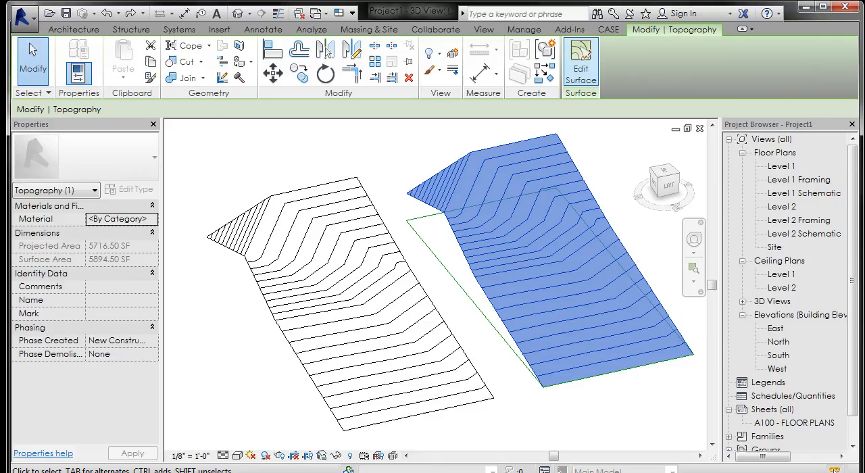
Begin editing the right toposurface and bring up the Site plan for placing points
click(580, 60)
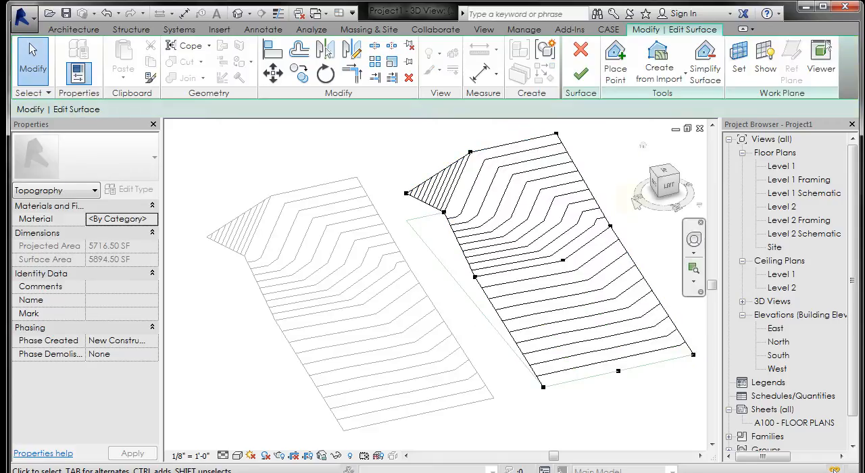
click(615, 61)
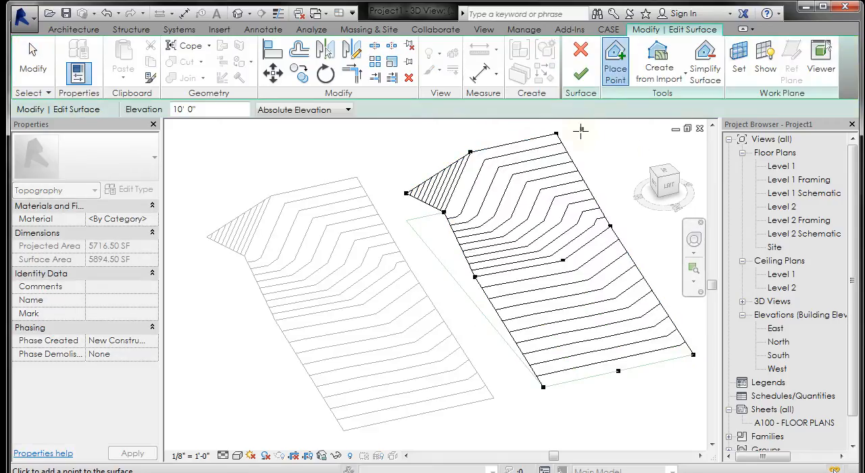
mouse_move(700, 338)
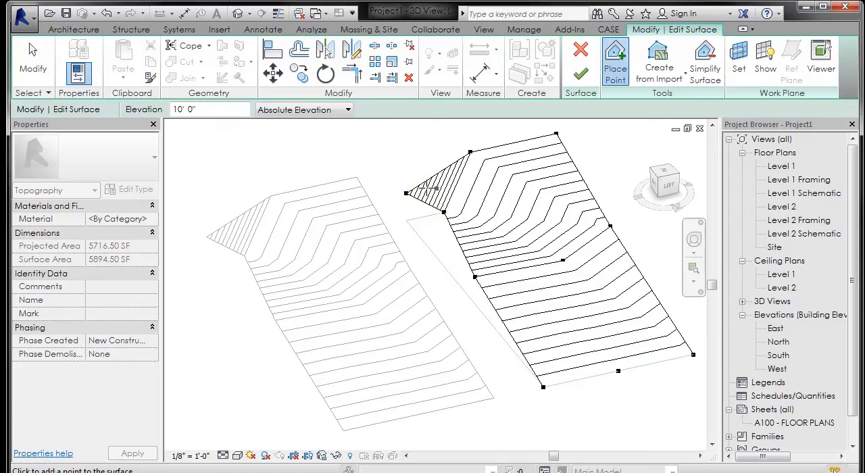
click(776, 246)
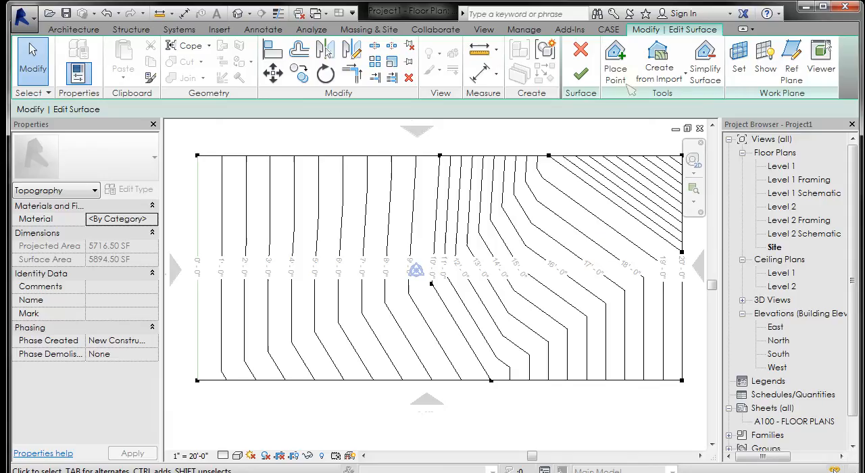
Place 10' low elevation points along the road to notch the right toposurface's contours
click(614, 61)
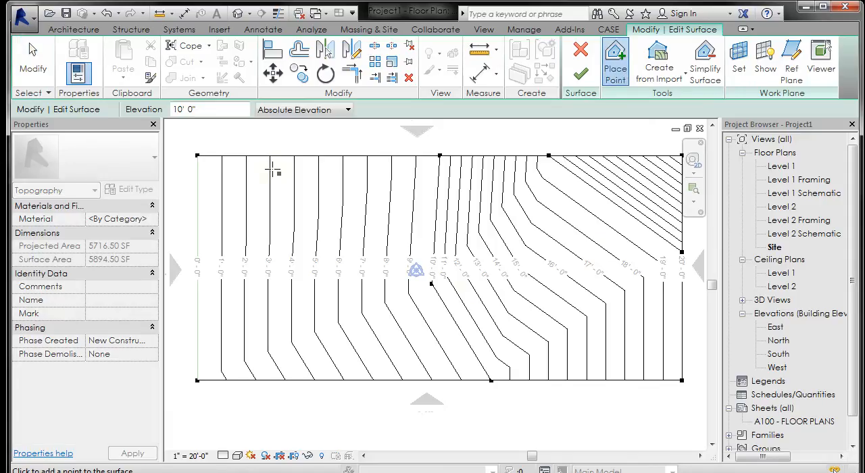
mouse_move(447, 309)
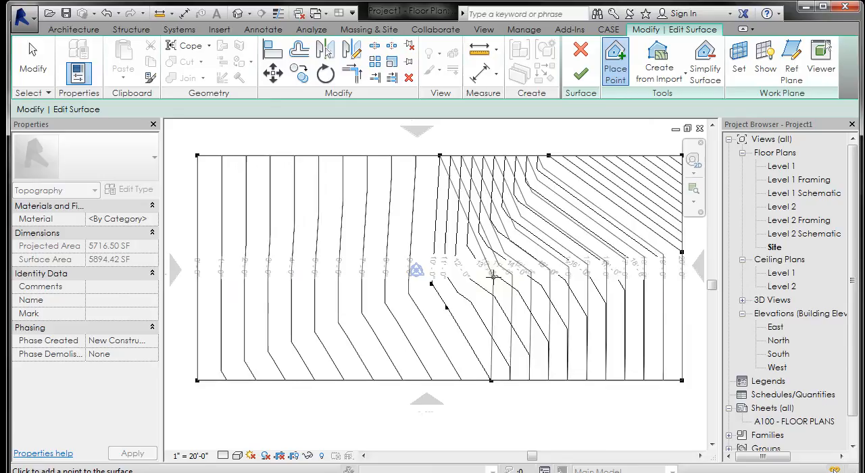
click(611, 155)
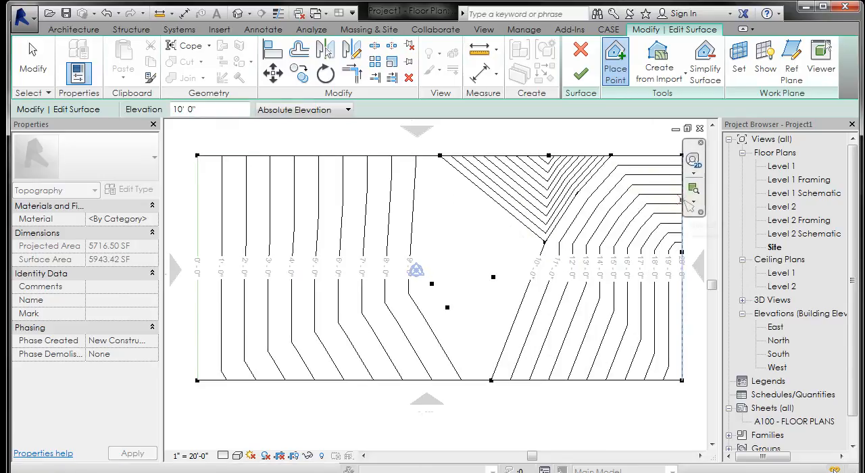
click(603, 243)
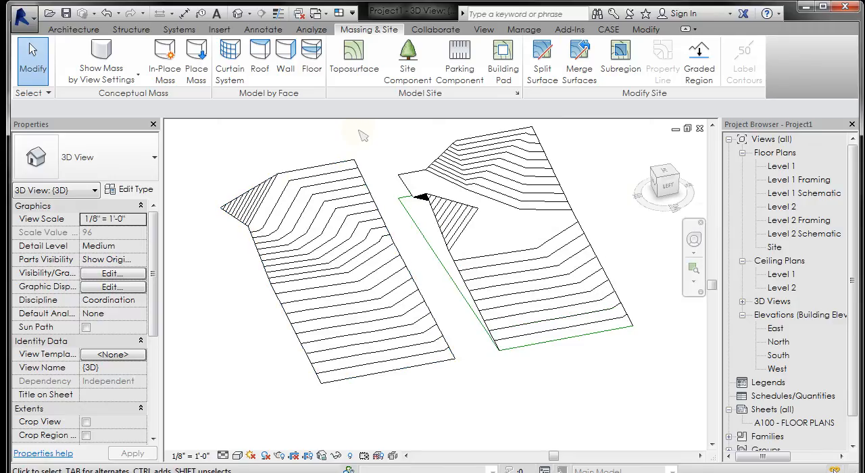
mouse_move(376, 138)
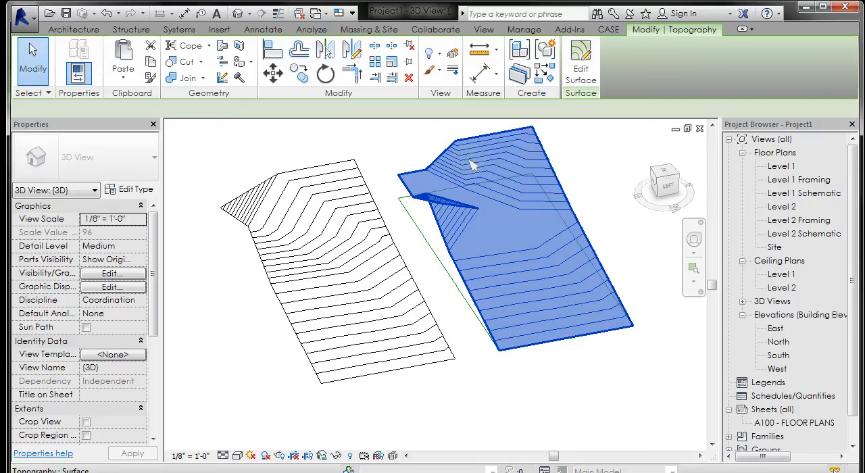
Set the left toposurface's Phase Created to Existing in Properties
click(486, 169)
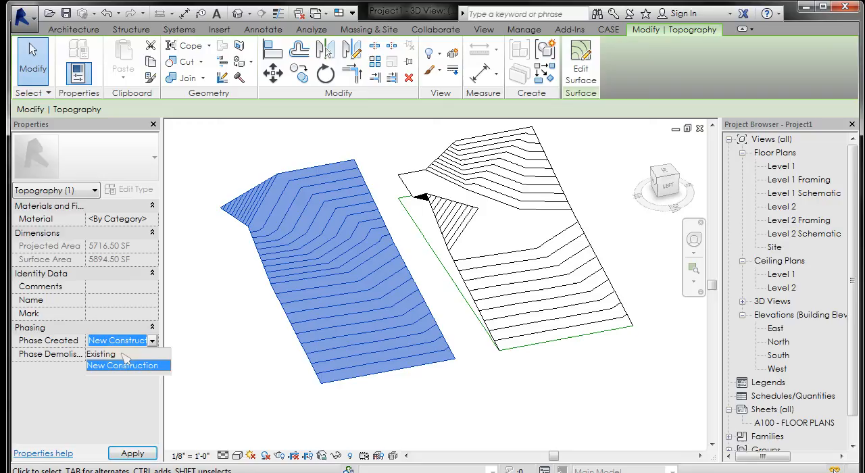
click(101, 354)
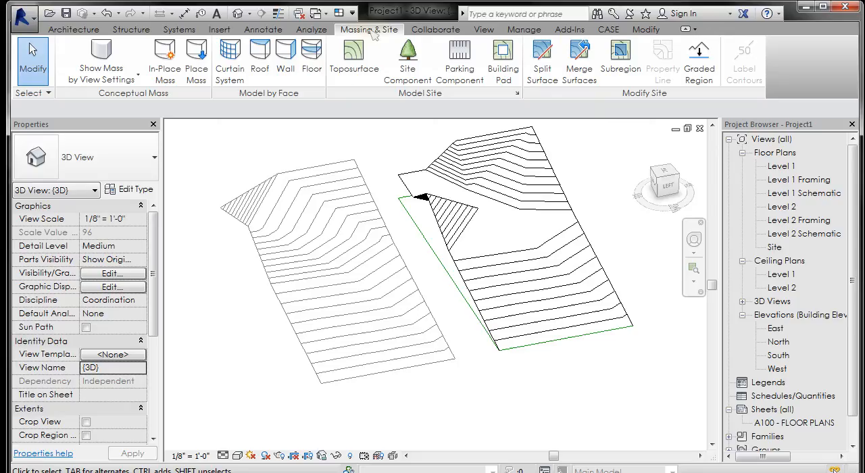
Create a Graded Region from the left toposurface, copying all its existing points
click(697, 57)
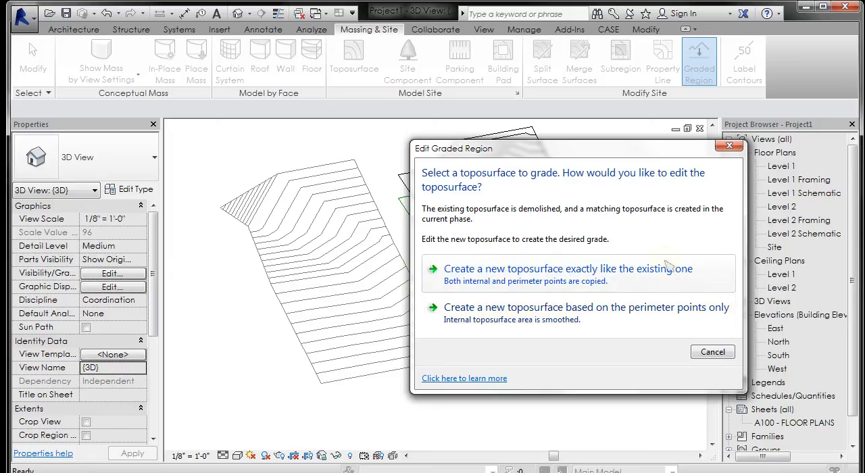
mouse_move(440, 324)
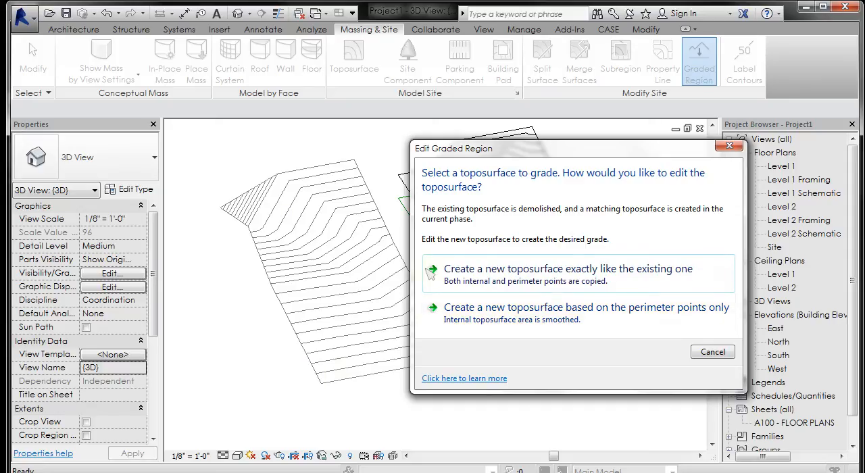
mouse_move(468, 318)
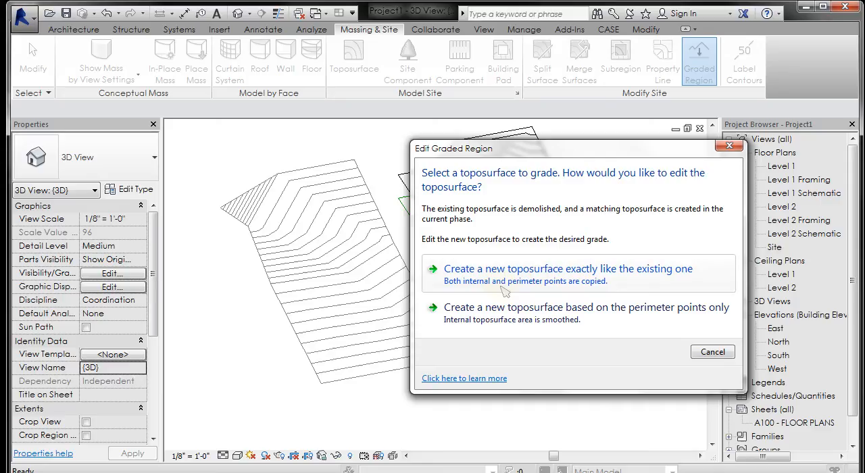
click(568, 267)
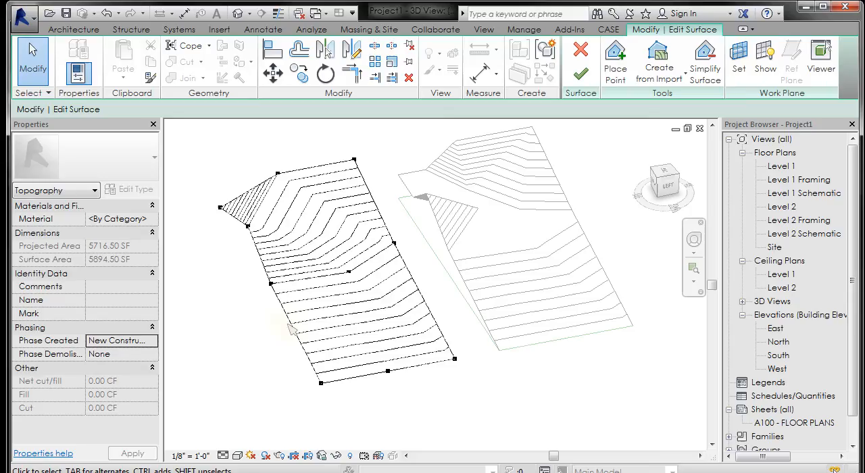
mouse_move(281, 184)
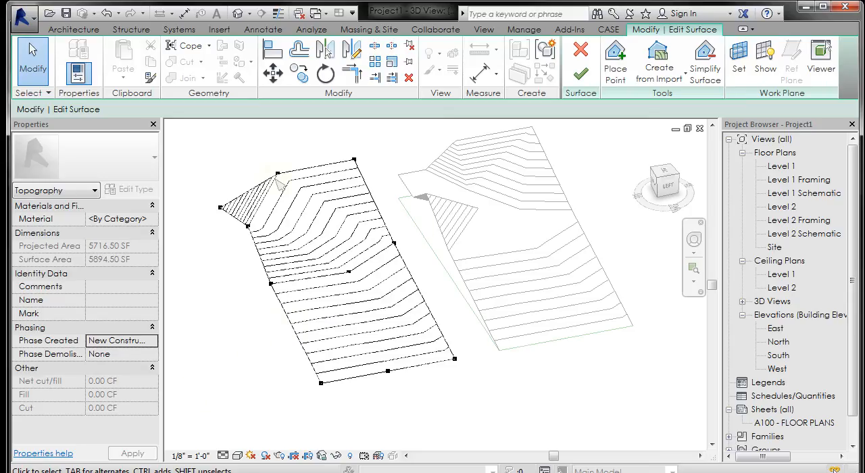
mouse_move(448, 267)
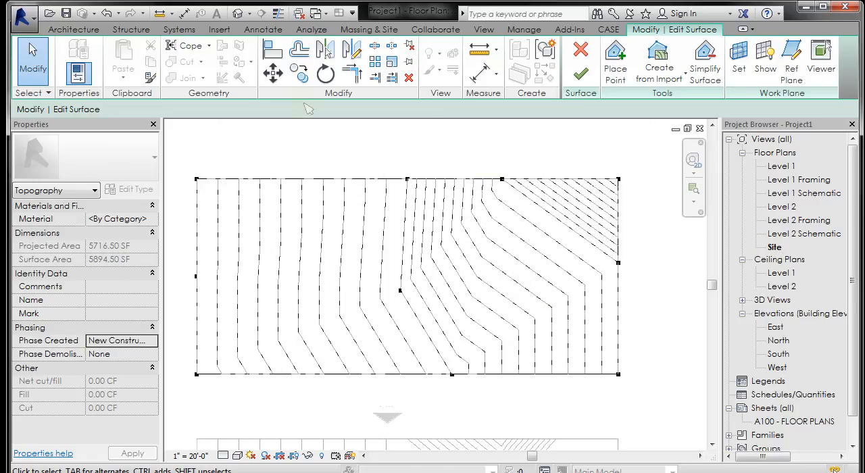
Reshape the graded copy's contours with placed points and finish the surface edit
click(615, 61)
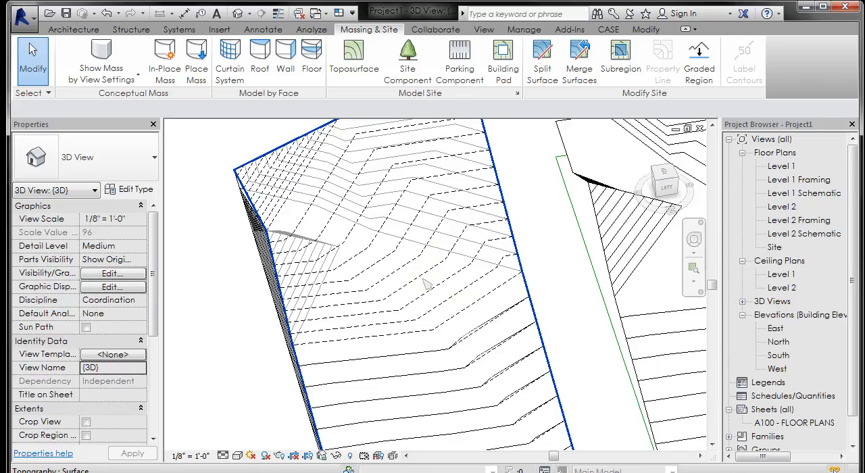
mouse_move(456, 322)
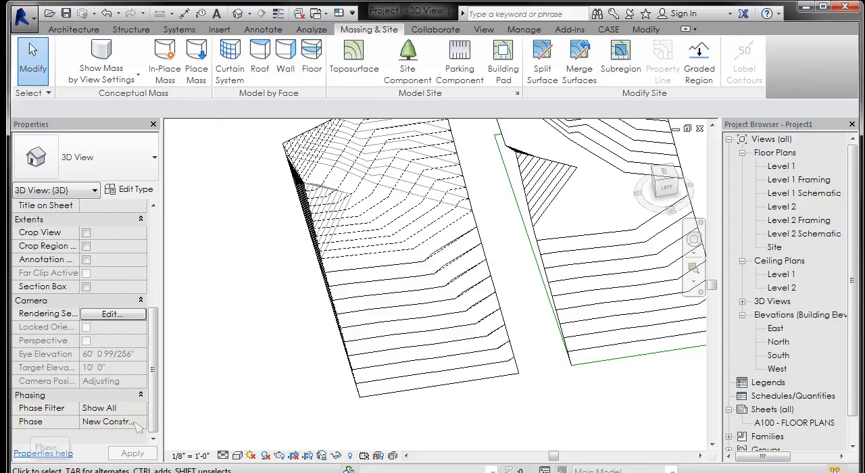
click(142, 422)
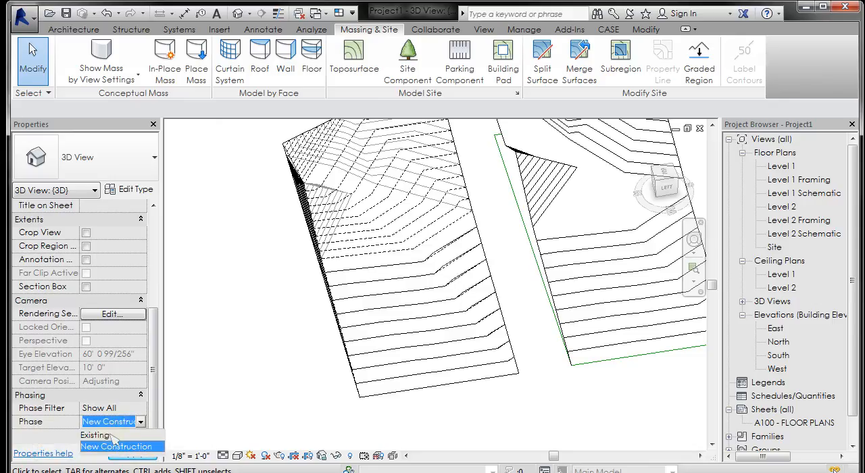
click(95, 435)
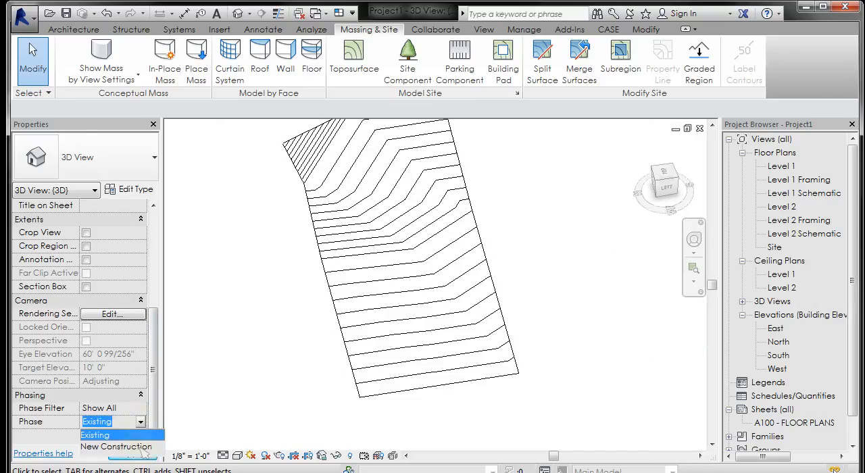
click(116, 446)
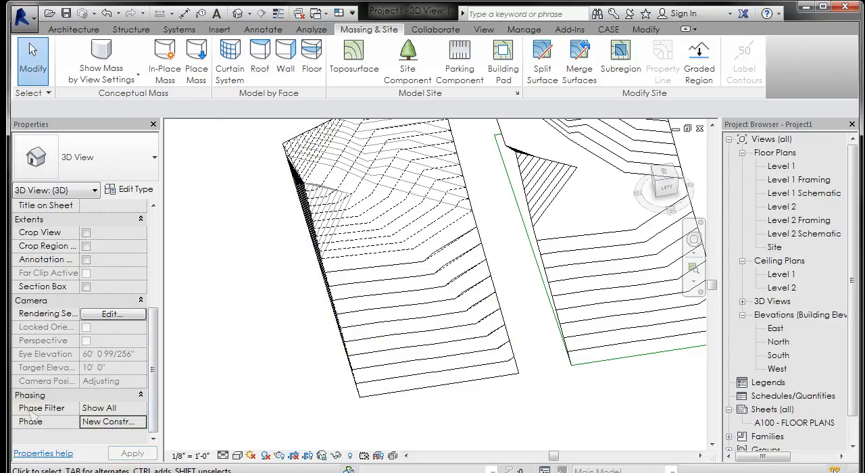
click(140, 408)
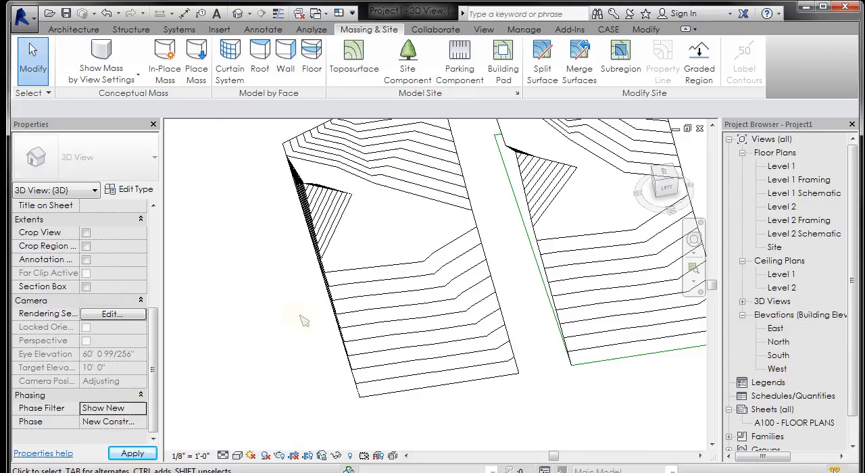
click(351, 203)
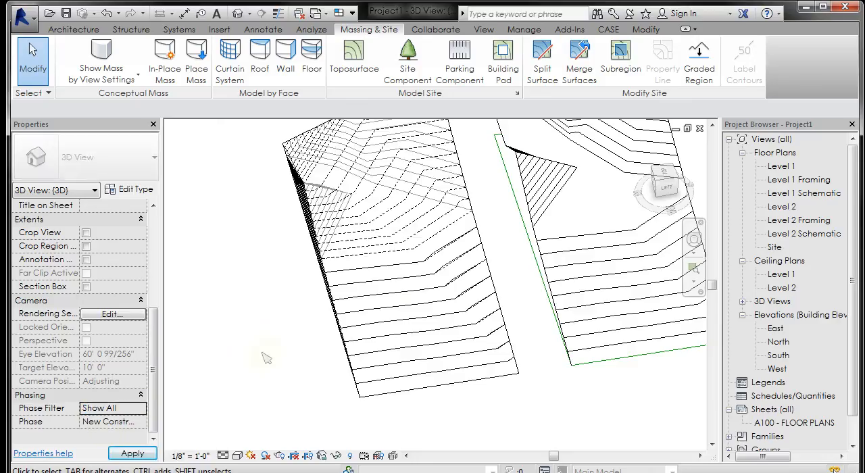
mouse_move(412, 316)
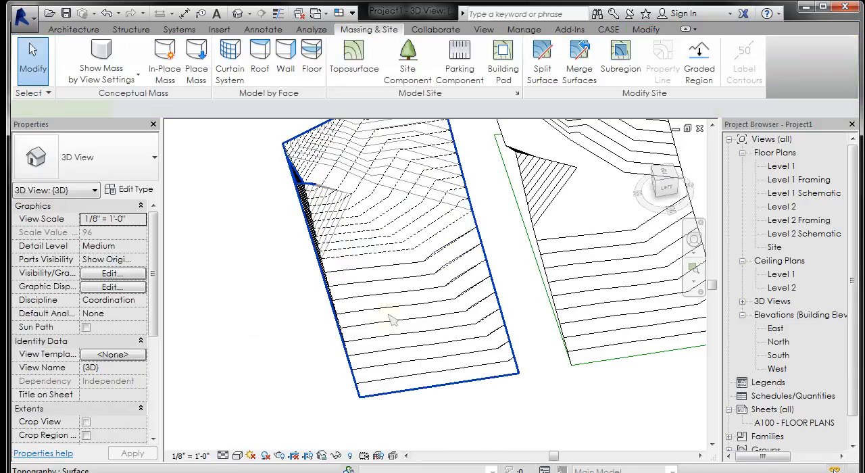
Reopen the graded left toposurface for adding new 10' elevation points
click(392, 271)
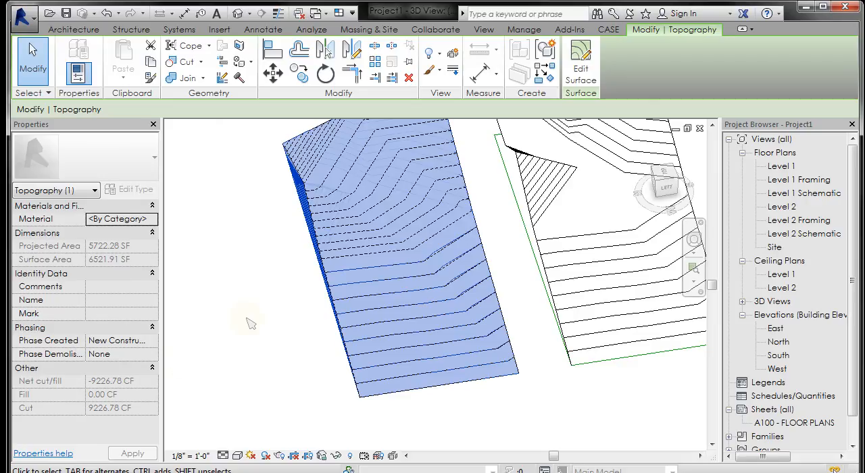
click(580, 61)
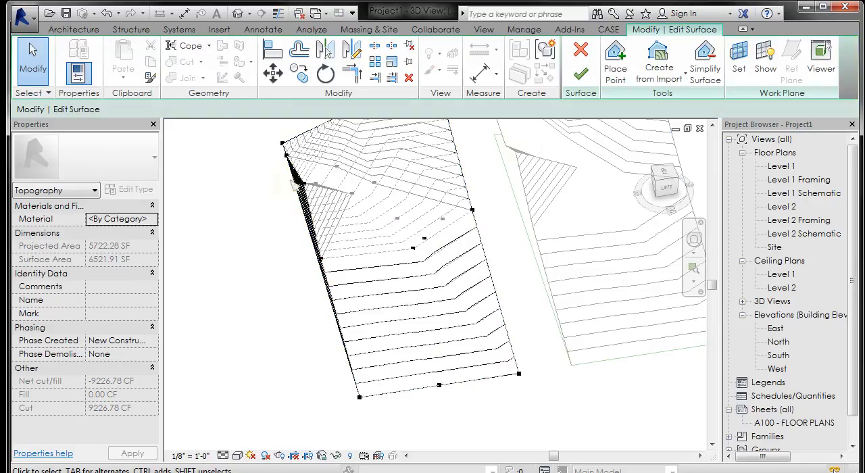
click(615, 61)
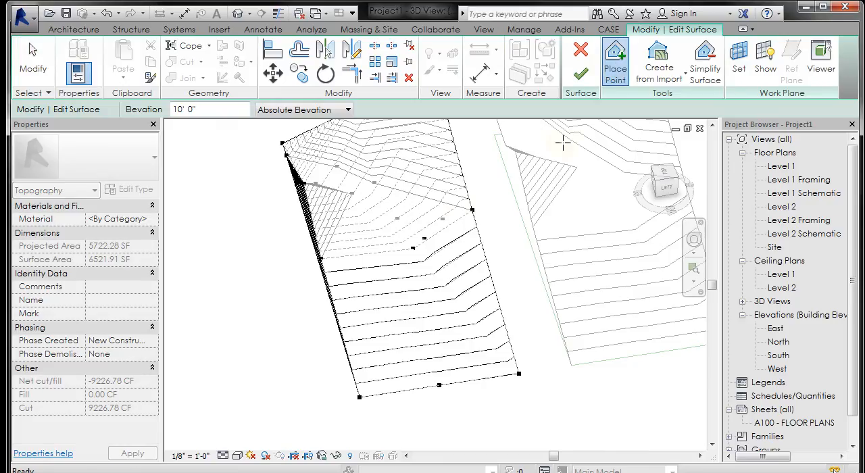
mouse_move(391, 344)
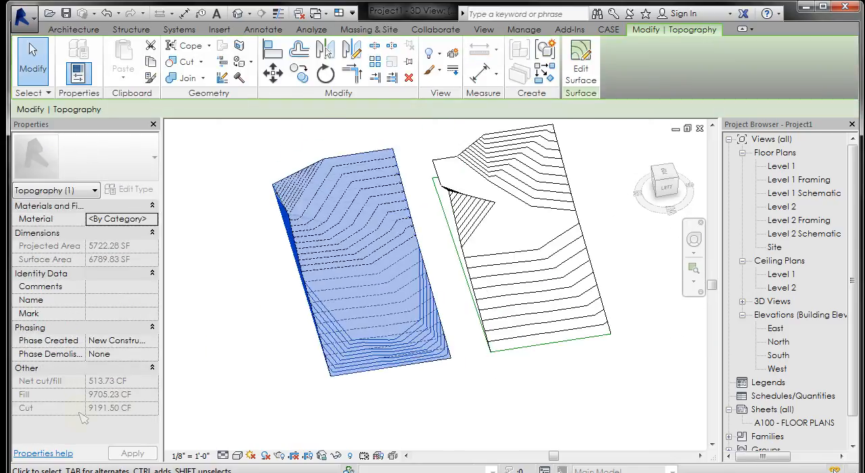
mouse_move(238, 393)
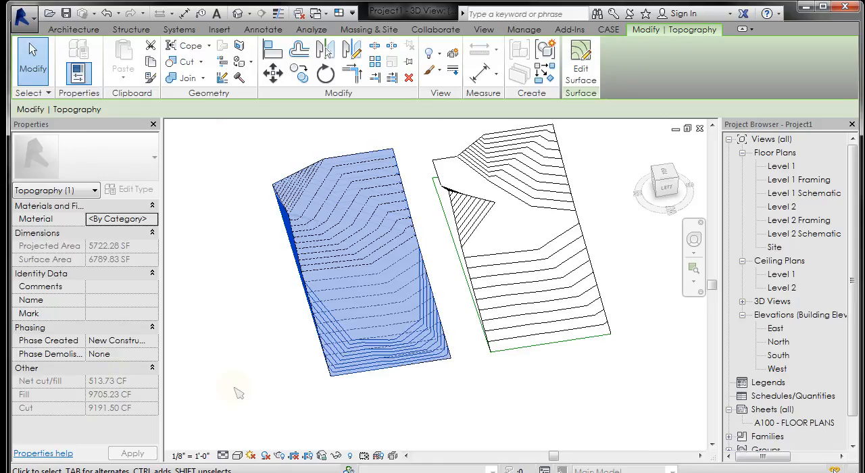